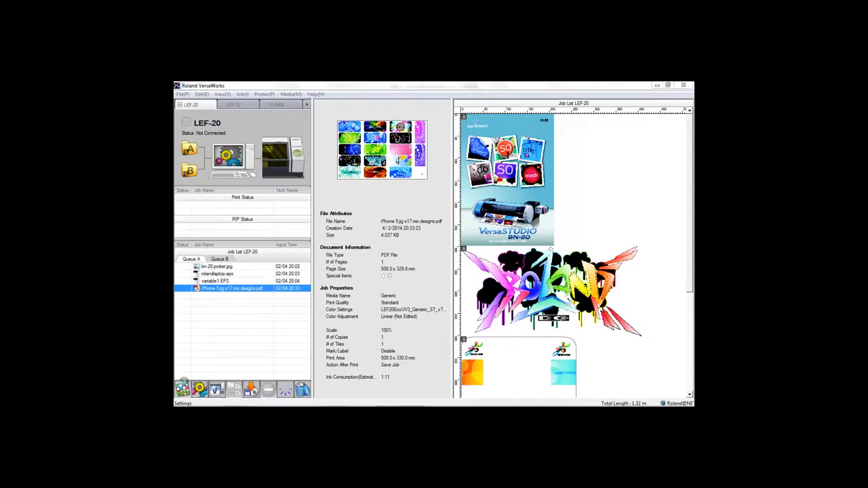
Step: Bring up the Job Settings for the iPhone designs PDF from the job queue
{"action": "double_click", "coordinate": [230, 288]}
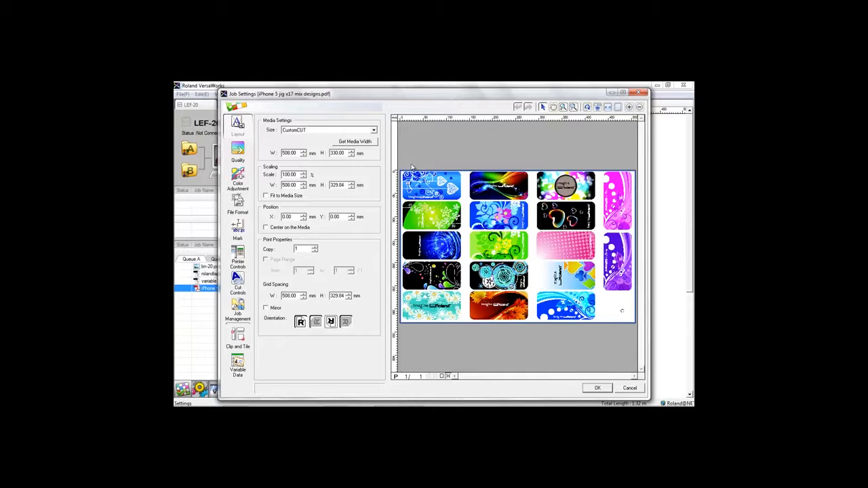
{"action": "mouse_move", "coordinate": [637, 320]}
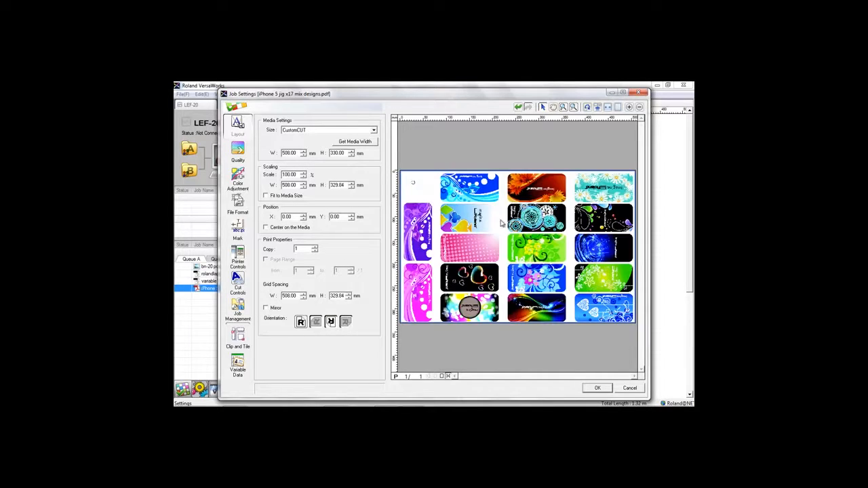
Step: Switch the Job Settings to the Quality section
{"action": "left_click", "coordinate": [239, 150]}
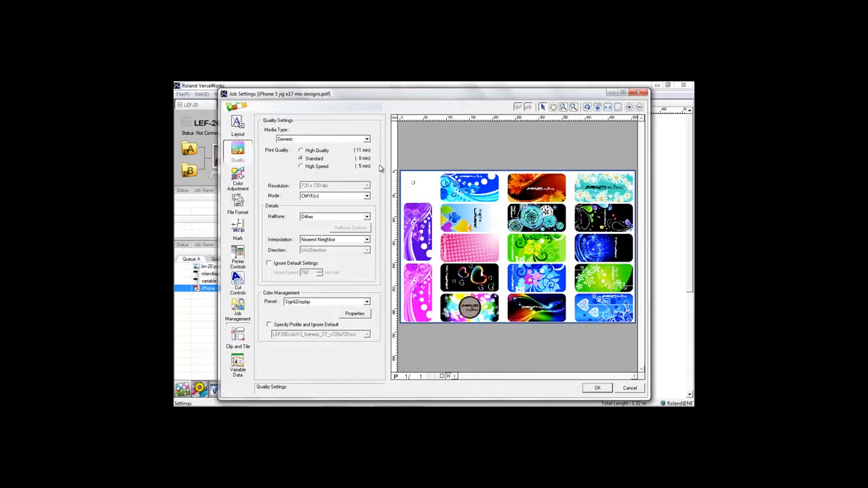
Step: Set print quality to High Speed and confirm with OK to save the job settings
{"action": "left_click", "coordinate": [301, 167]}
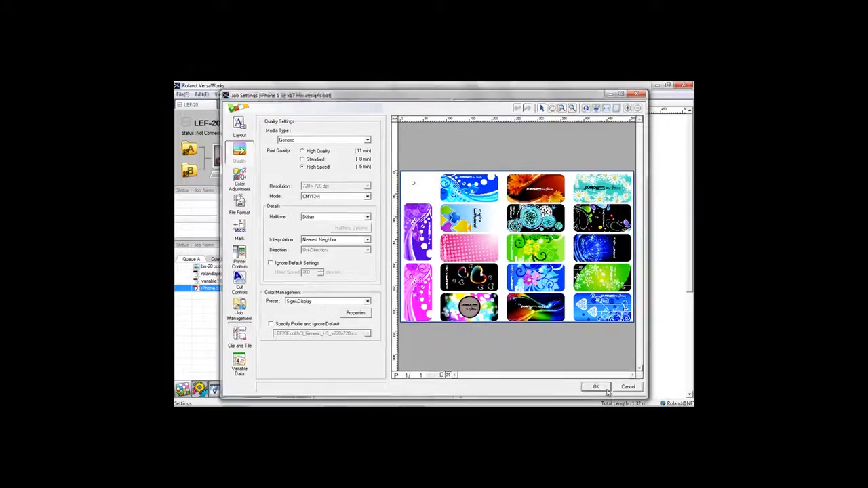
{"action": "left_click", "coordinate": [595, 387]}
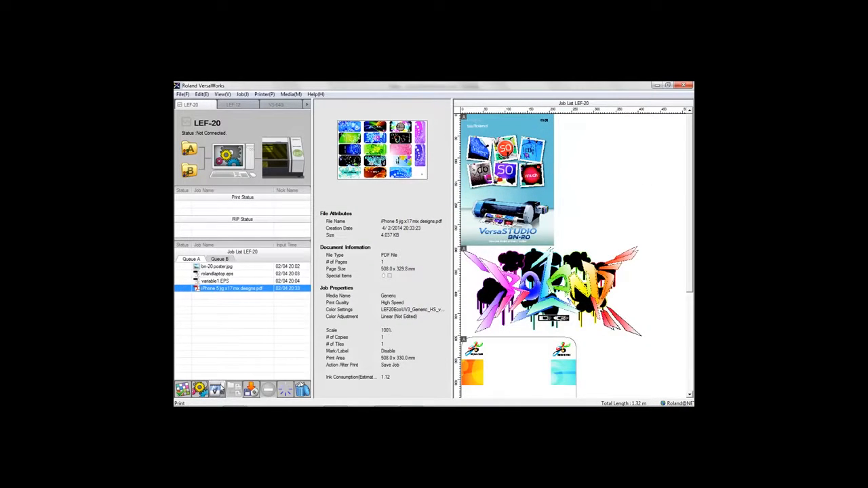